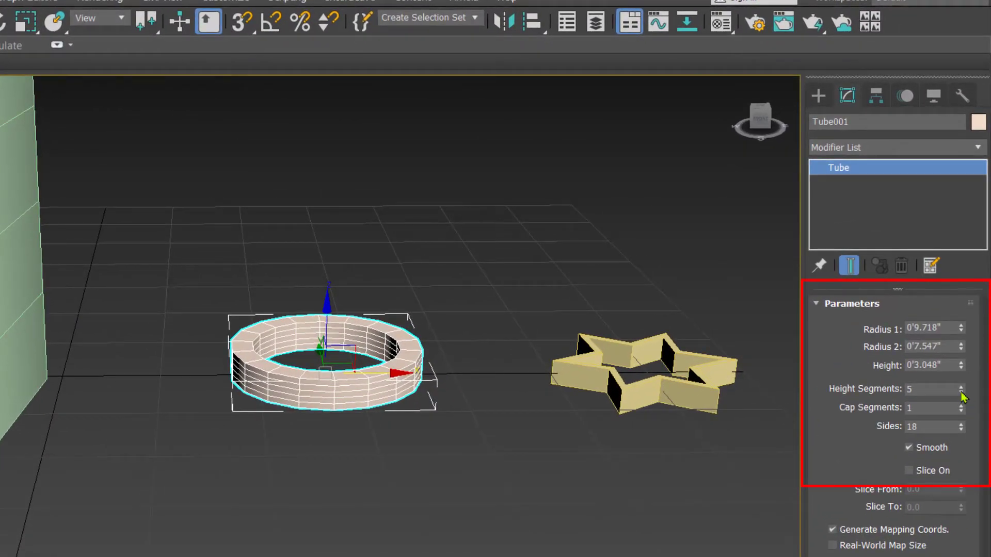
Step: Give the tube 1 height segment and 4 sides, and toggle Smooth
{"action": "left_click", "coordinate": [960, 391]}
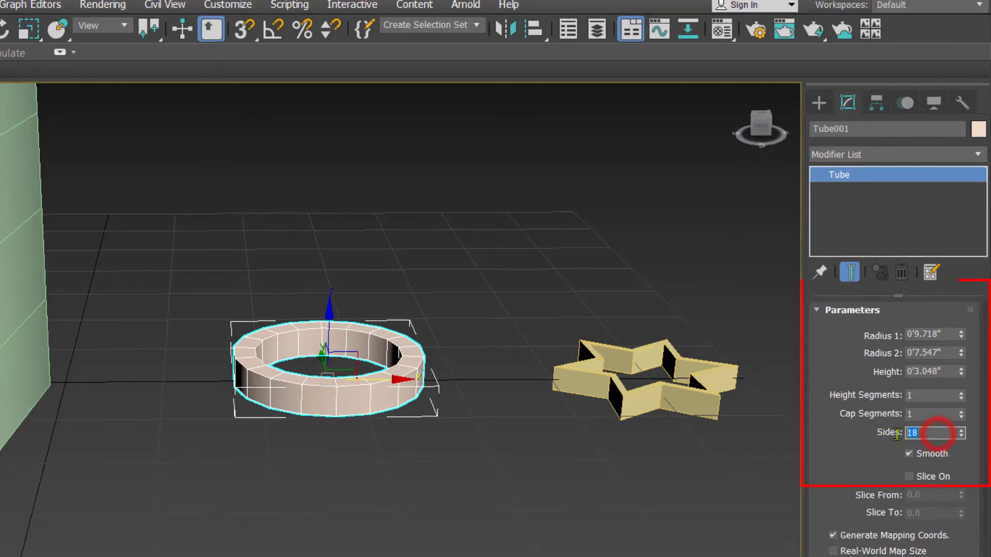
{"action": "type", "text": "4"}
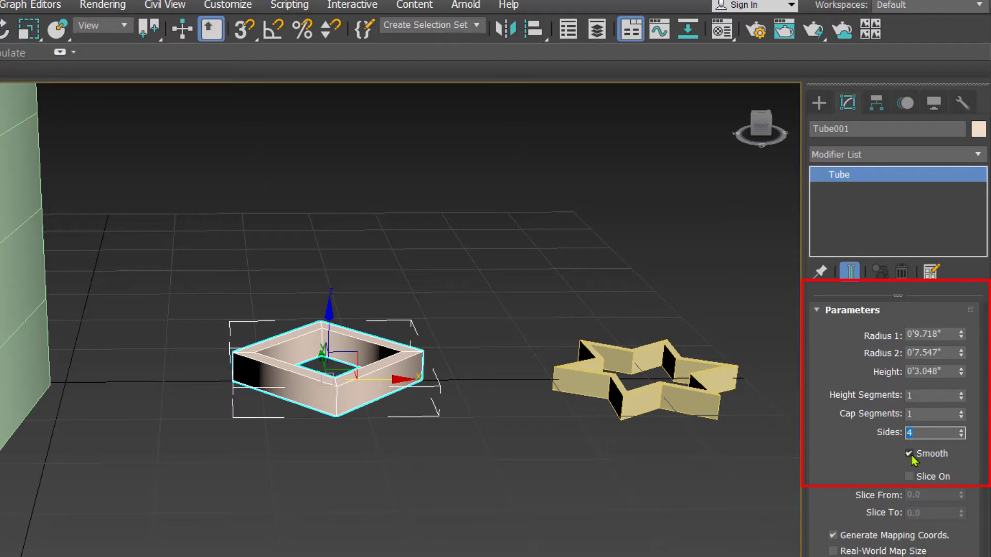
{"action": "left_click", "coordinate": [912, 453]}
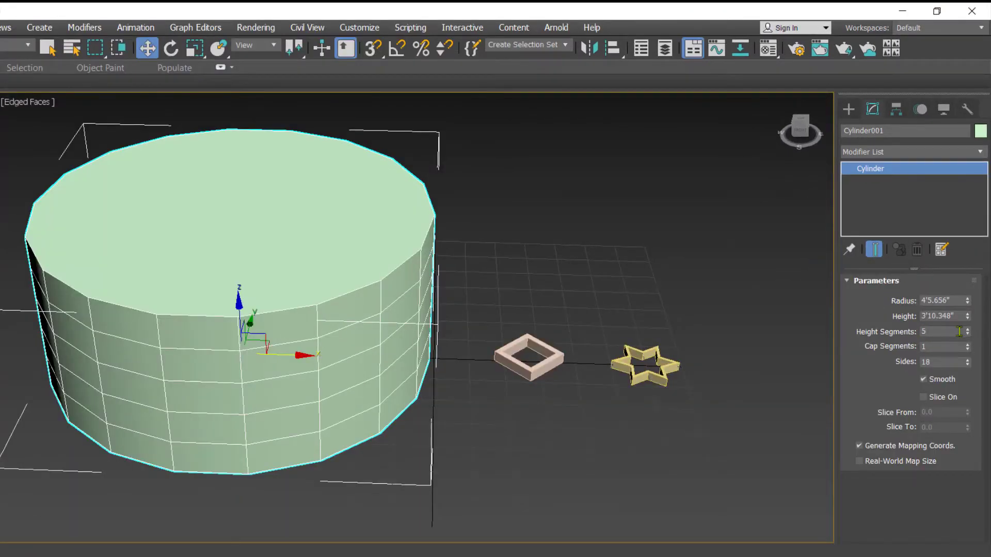
Step: Set Cylinder001 to 1 height segment, 24 sides and 4 cap segments
{"action": "left_click", "coordinate": [966, 335]}
{"action": "type", "text": "24"}
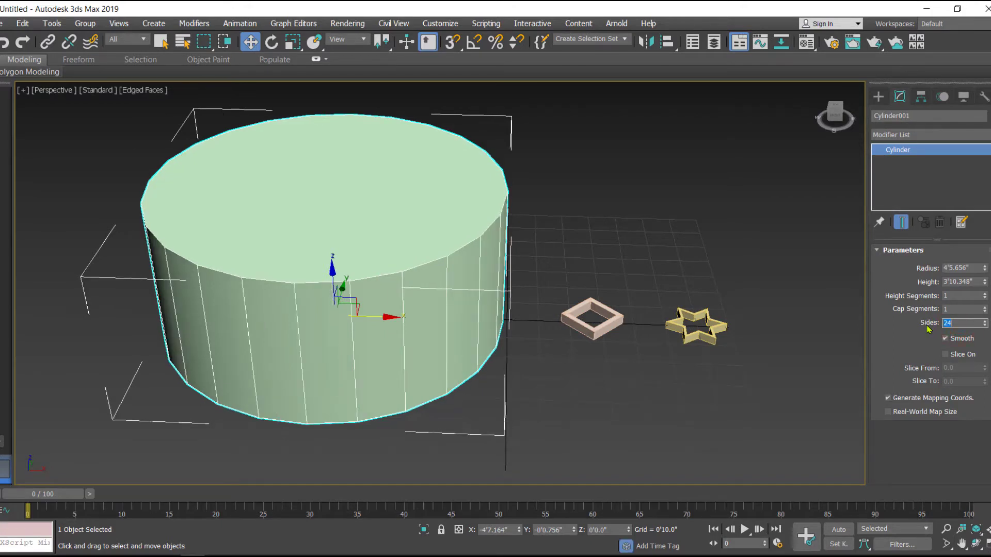
{"action": "mouse_move", "coordinate": [679, 284]}
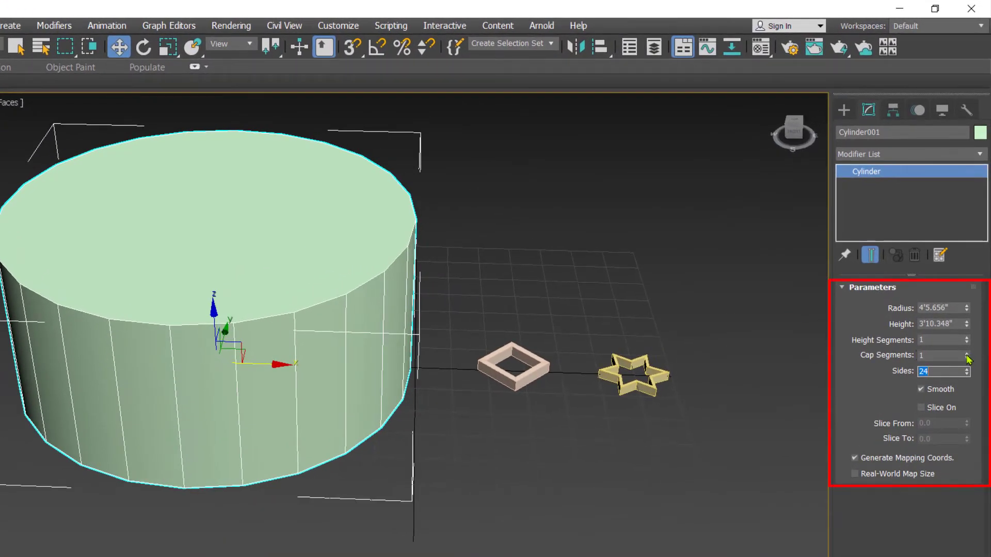
{"action": "left_click", "coordinate": [966, 352]}
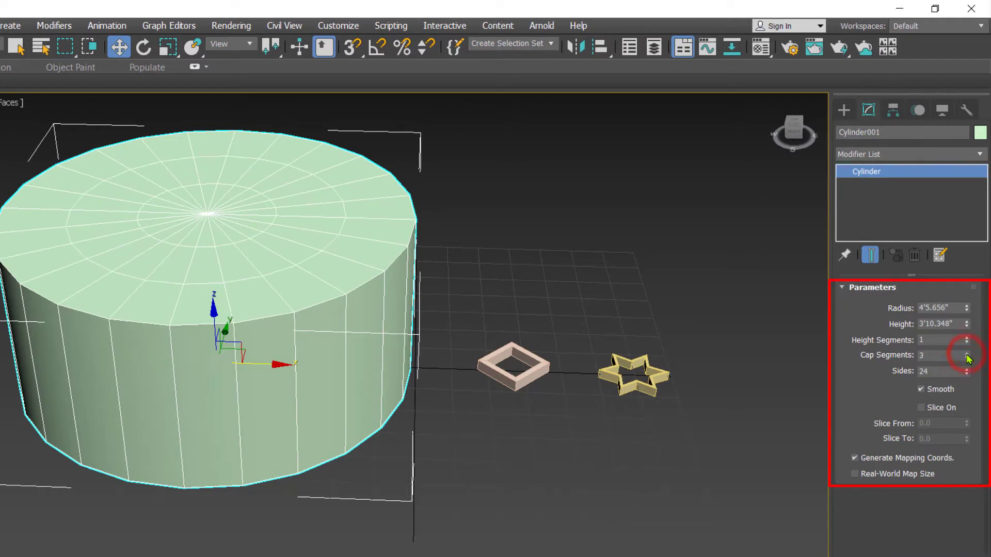
{"action": "left_click", "coordinate": [981, 351]}
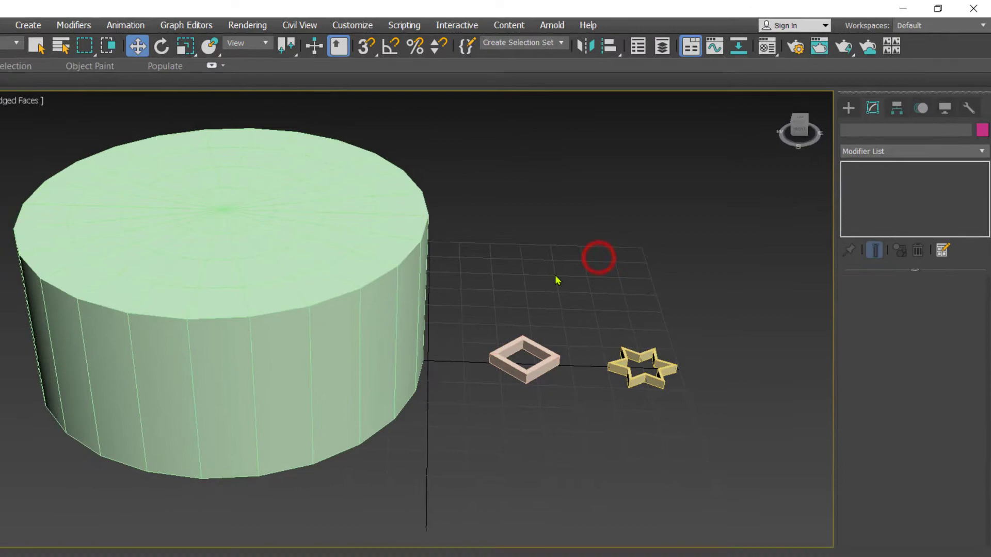
{"action": "left_click", "coordinate": [426, 288]}
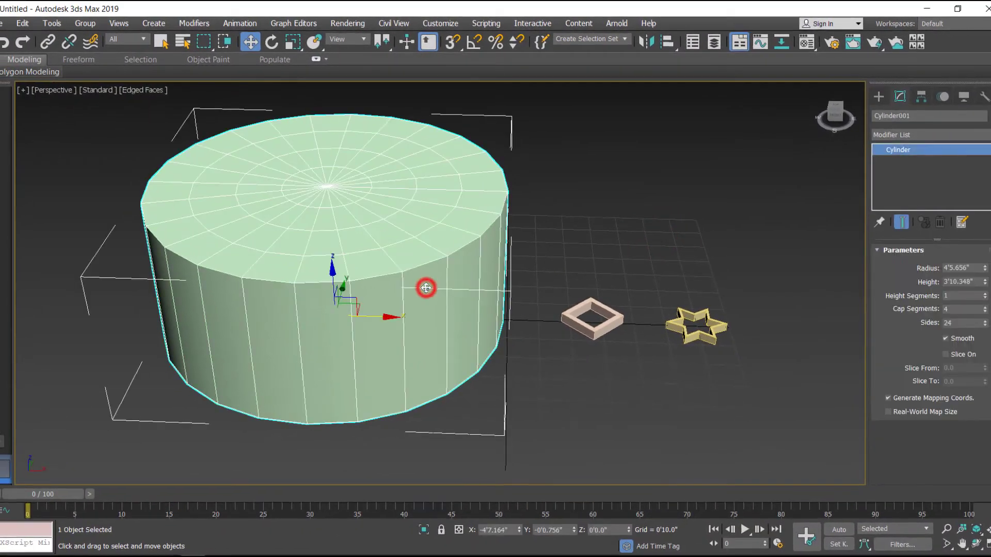
Step: Convert the cylinder to an Editable Poly and flatten it in the Perspective view
{"action": "right_click", "coordinate": [425, 288]}
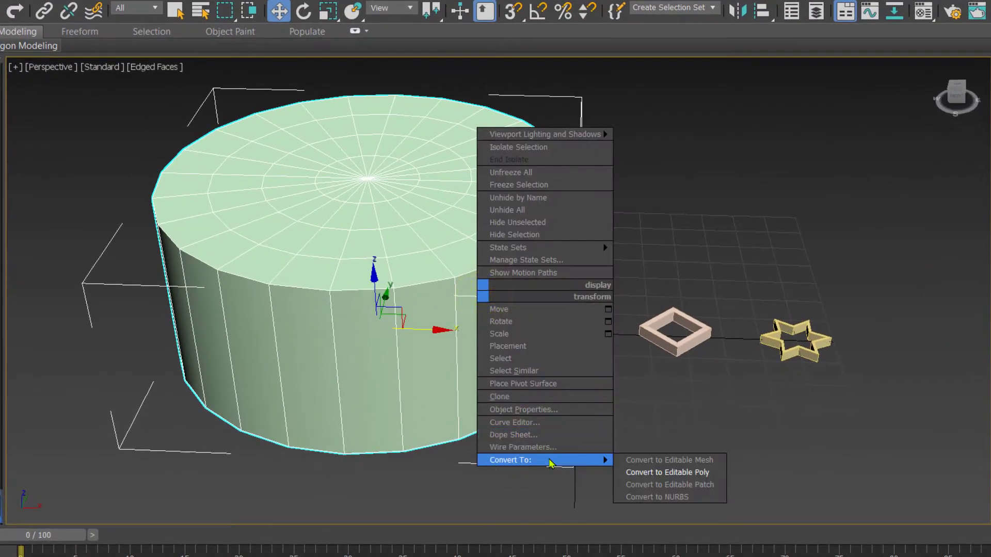
{"action": "left_click", "coordinate": [666, 472]}
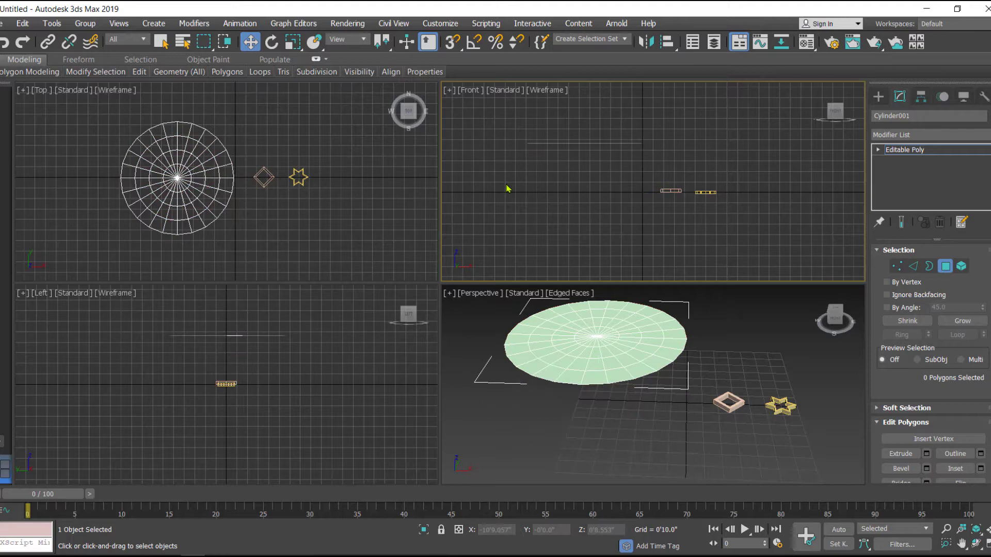
{"action": "left_click", "coordinate": [742, 344]}
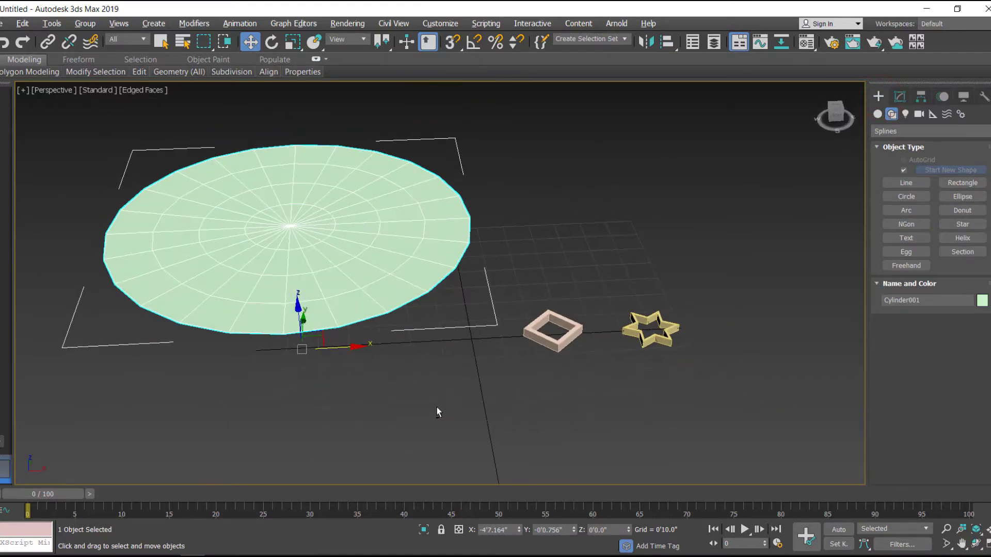
Step: Shift-clone the disc, spread both discs apart, and move the square tube beside the left disc
{"action": "left_click_drag", "start_coordinate": [436, 412], "coordinate": [510, 388]}
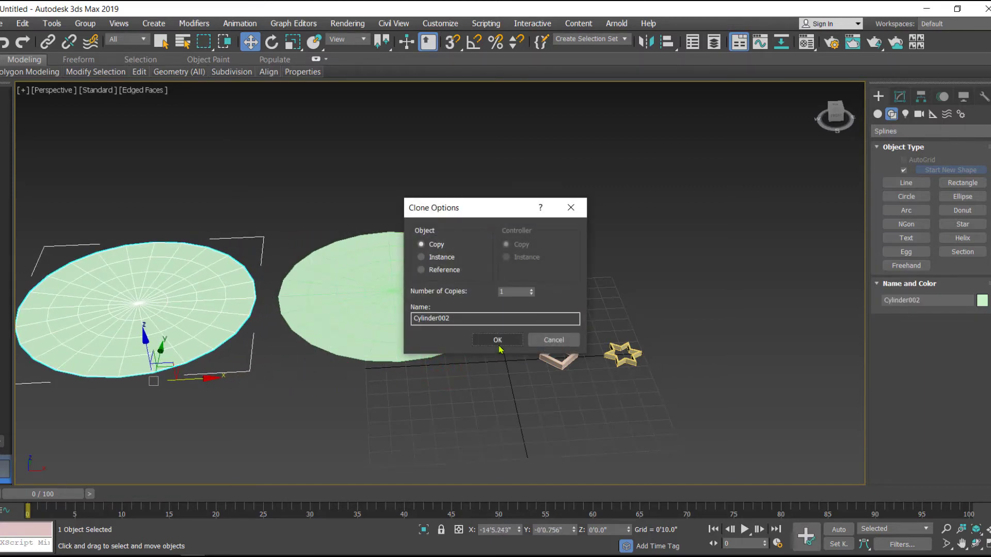
{"action": "left_click", "coordinate": [497, 340]}
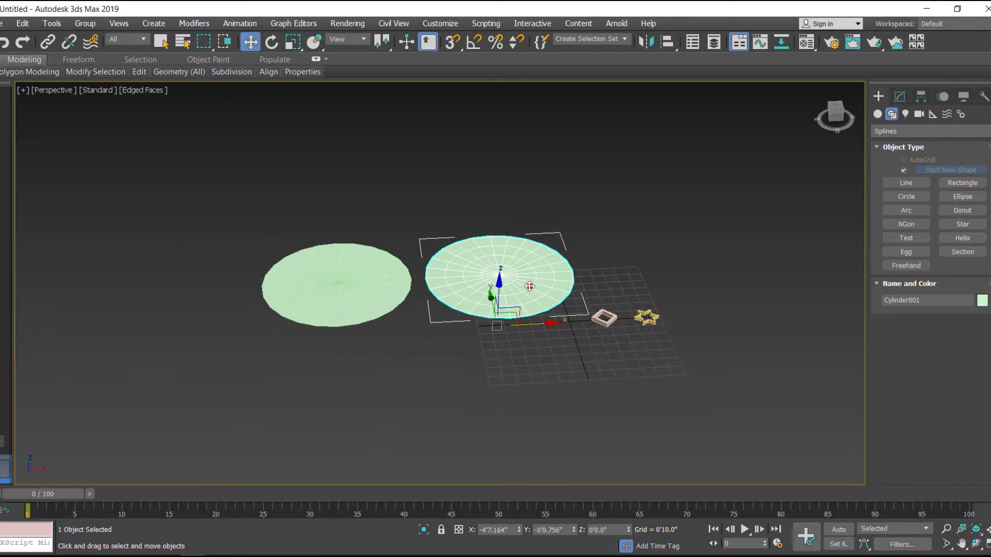
{"action": "left_click_drag", "start_coordinate": [529, 286], "coordinate": [483, 334]}
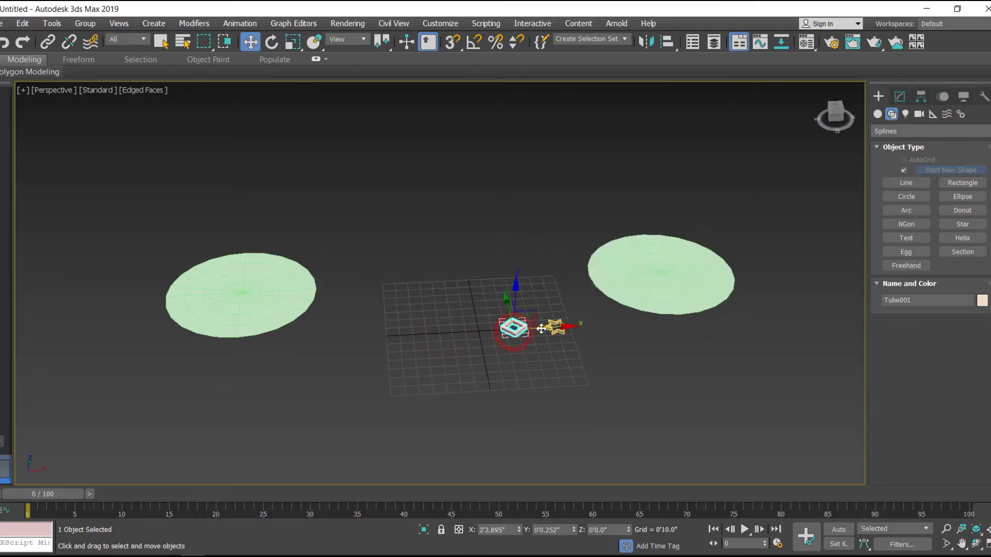
{"action": "left_click_drag", "start_coordinate": [515, 327], "coordinate": [360, 335]}
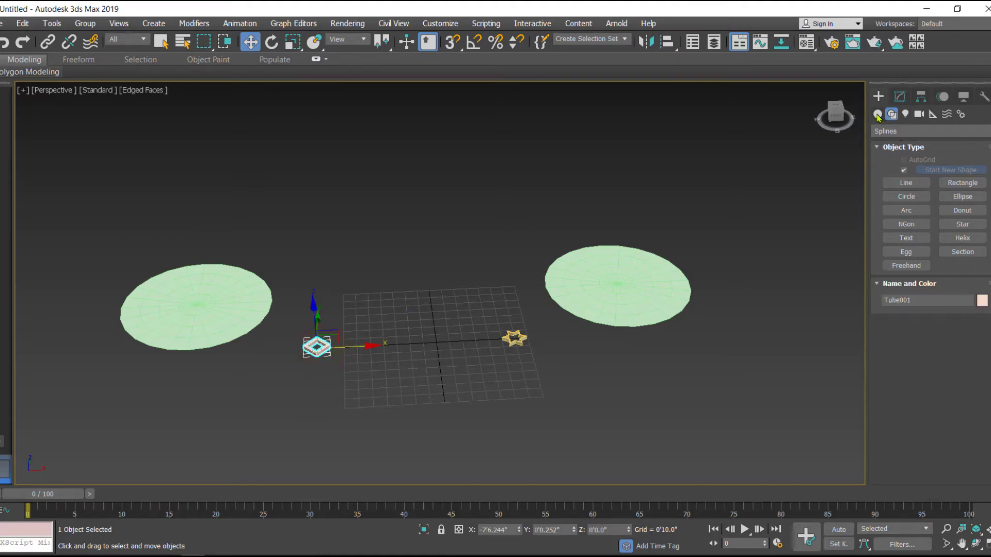
{"action": "left_click", "coordinate": [877, 115]}
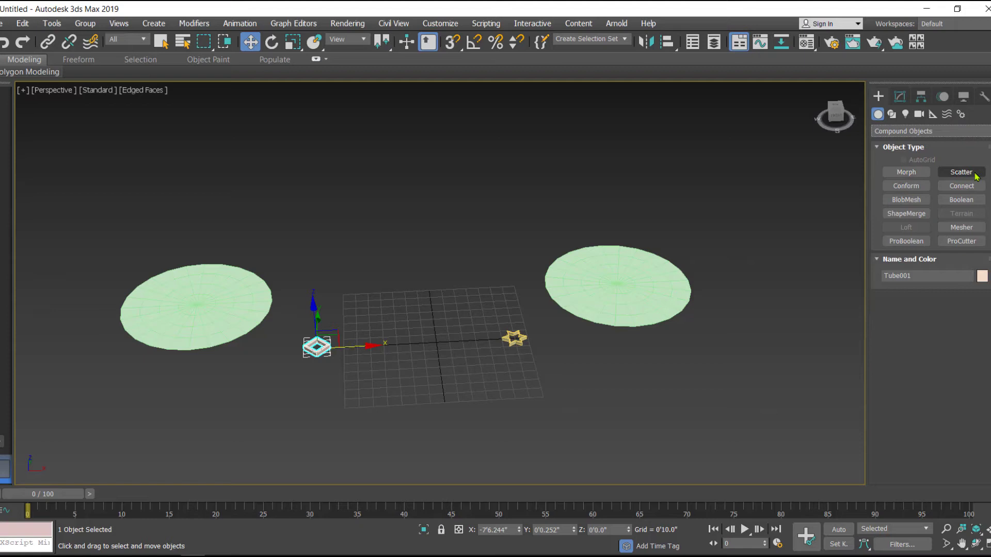
Step: Create a Scatter of the square tube with the left disc as distribution object
{"action": "left_click", "coordinate": [959, 172]}
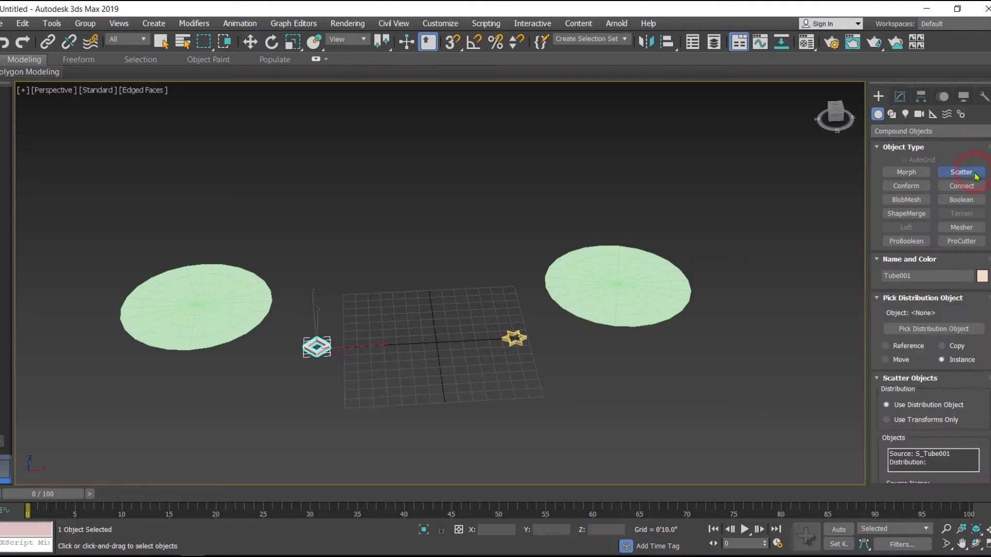
{"action": "left_click", "coordinate": [960, 172]}
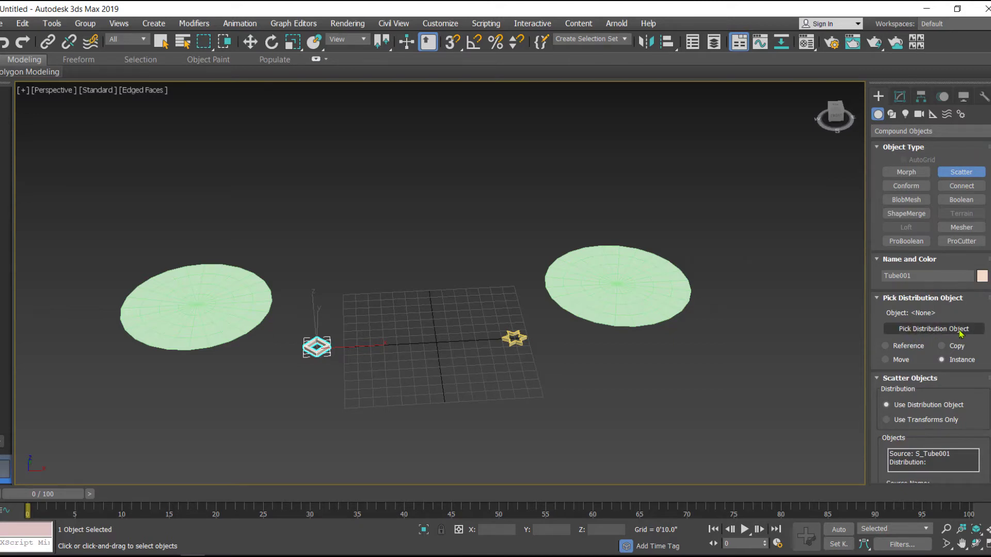
{"action": "left_click", "coordinate": [933, 328]}
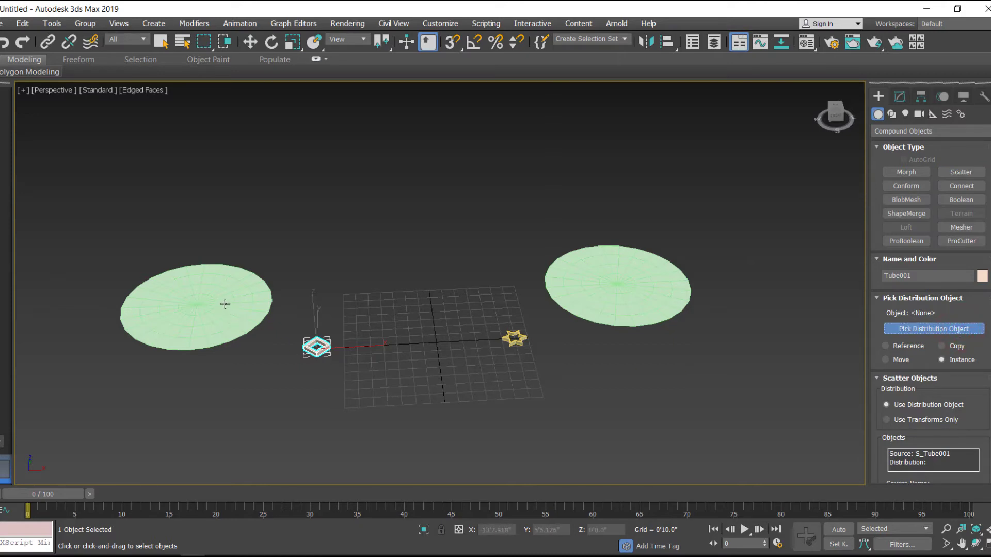
{"action": "left_click", "coordinate": [225, 303]}
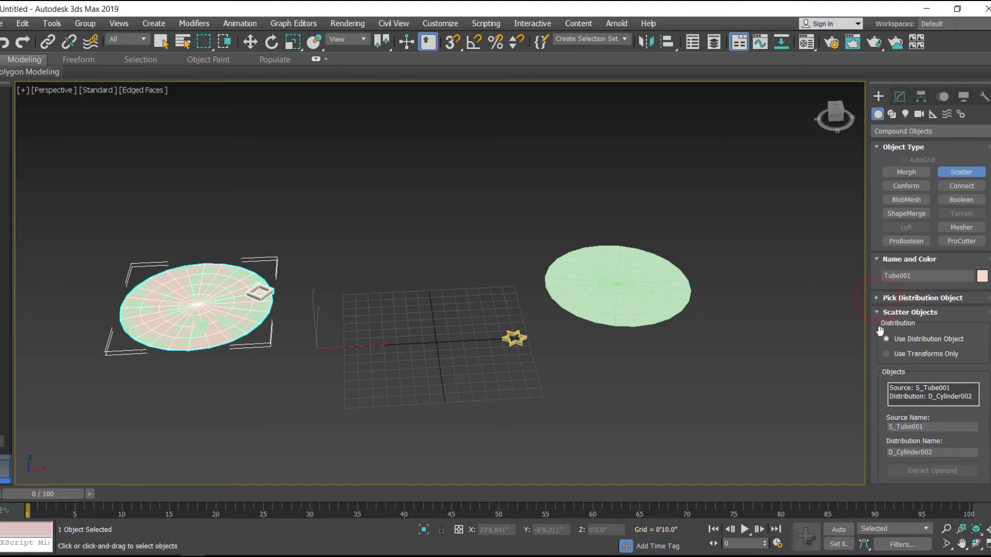
Step: Distribute the tubes using All Edge Midpoints and check Hide Distribution Object
{"action": "scroll", "scroll_direction": "down", "scroll_amount": 3}
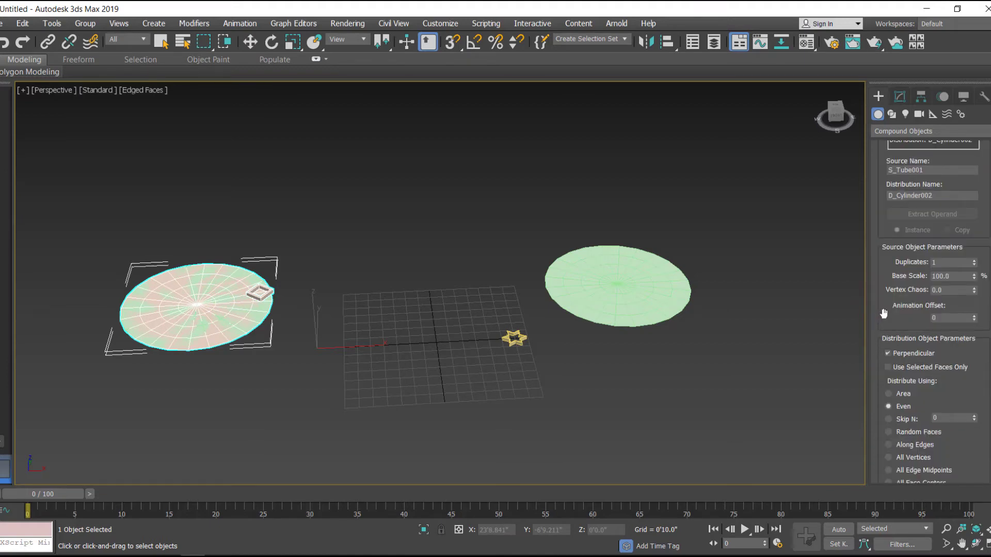
{"action": "scroll", "scroll_direction": "down", "scroll_amount": 3}
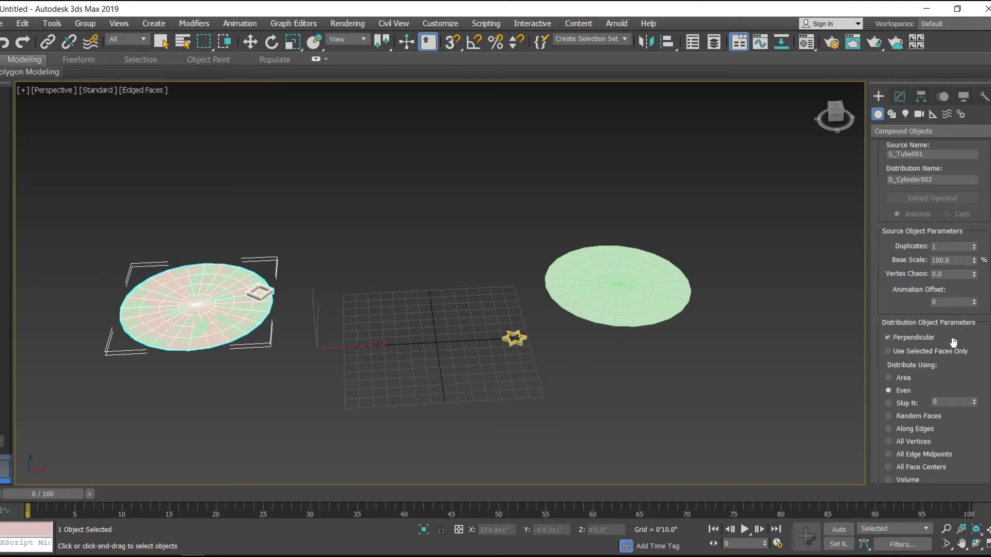
{"action": "scroll", "scroll_direction": "down", "scroll_amount": 3}
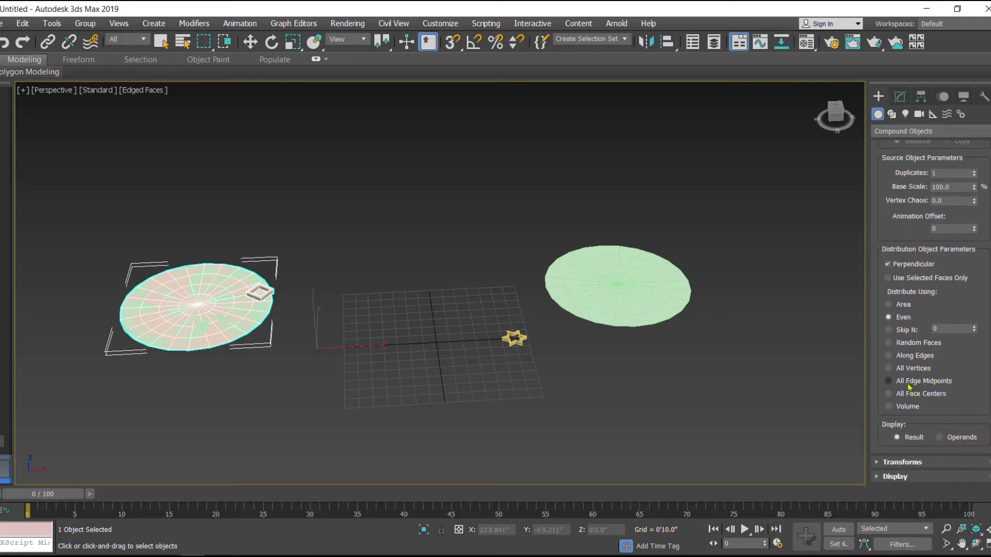
{"action": "left_click", "coordinate": [889, 381]}
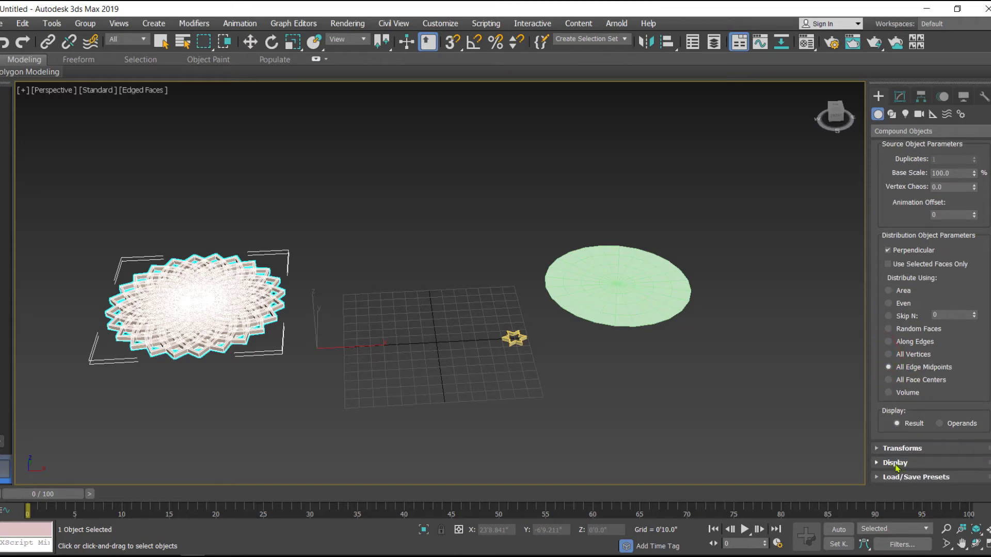
{"action": "left_click", "coordinate": [895, 462]}
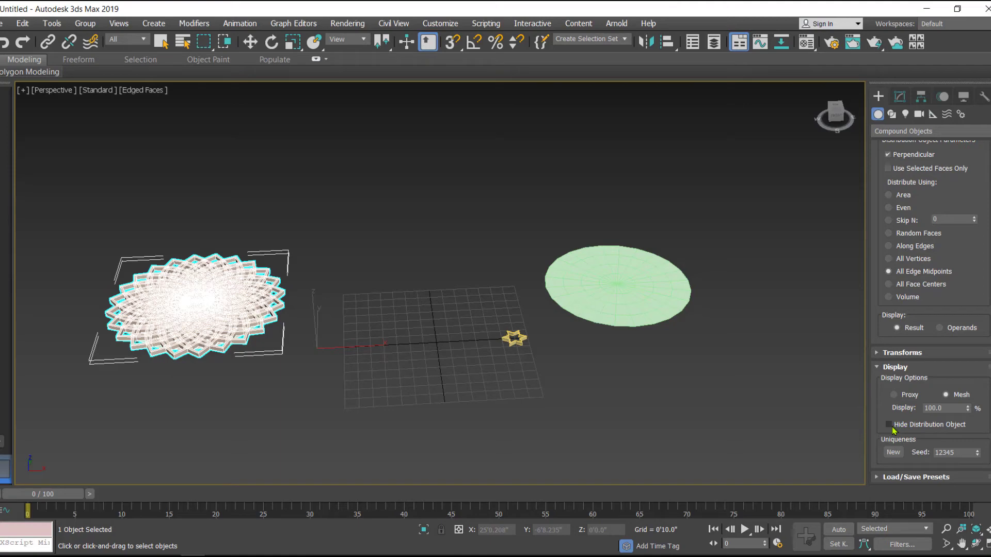
{"action": "left_click", "coordinate": [888, 425]}
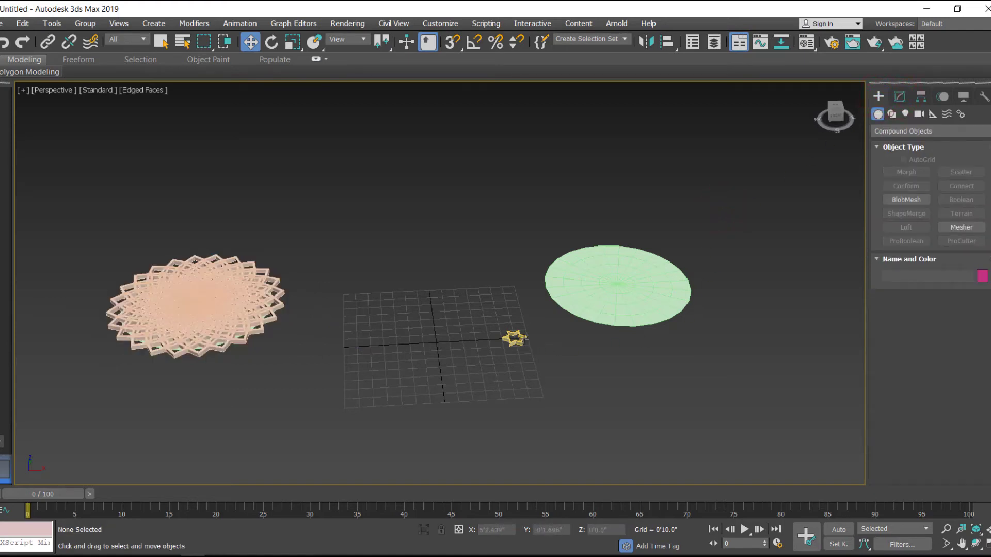
Step: Scatter the star with the right disc as distribution object
{"action": "left_click", "coordinate": [514, 338]}
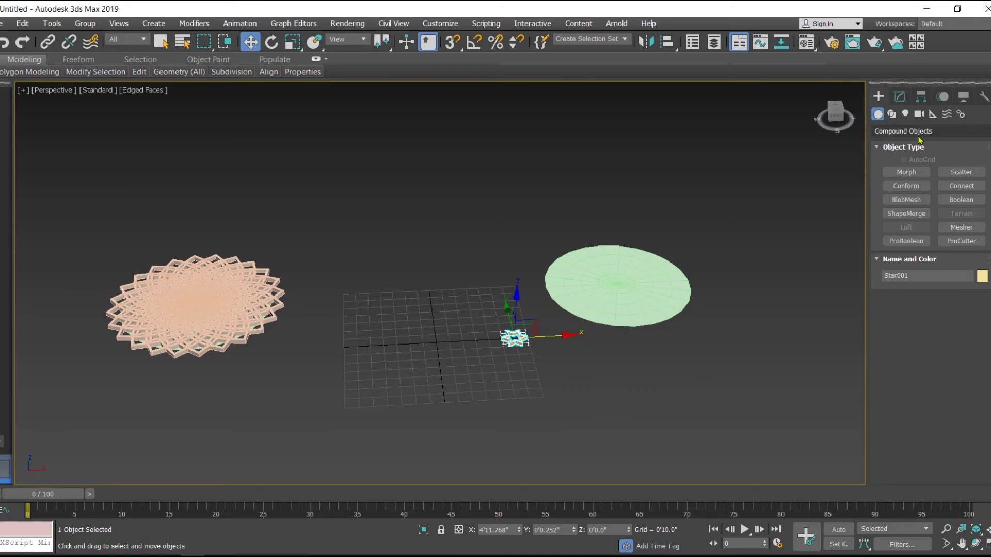
{"action": "left_click", "coordinate": [960, 171]}
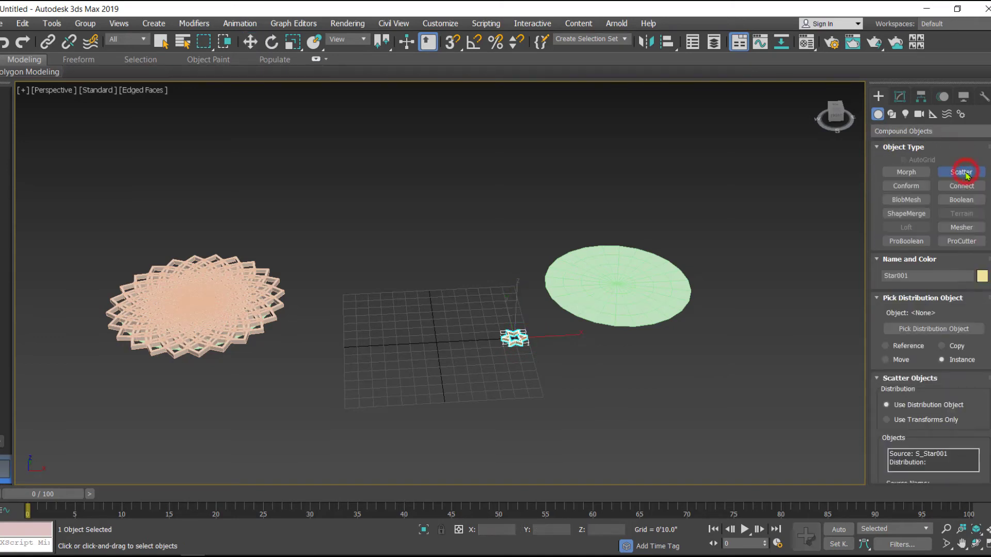
{"action": "left_click", "coordinate": [933, 329]}
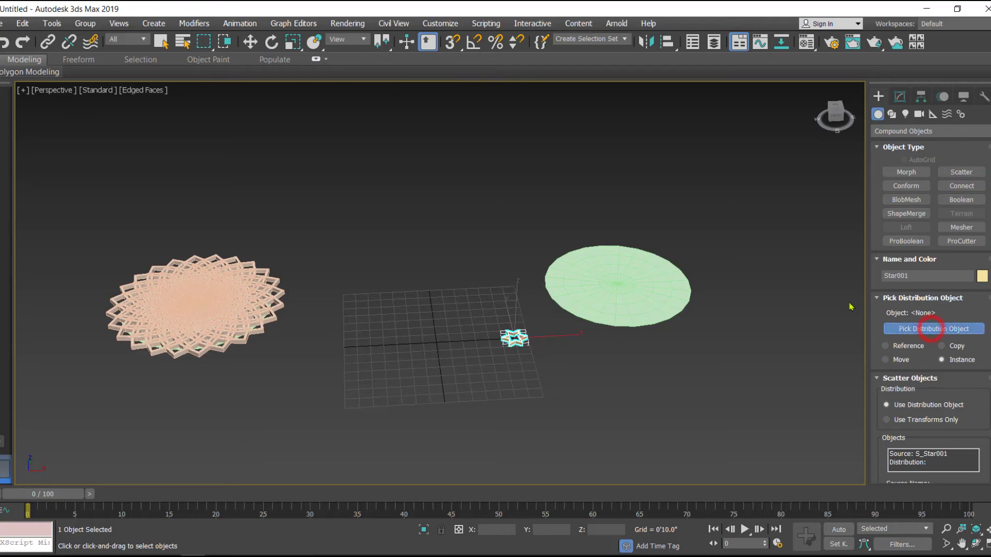
{"action": "left_click", "coordinate": [663, 285]}
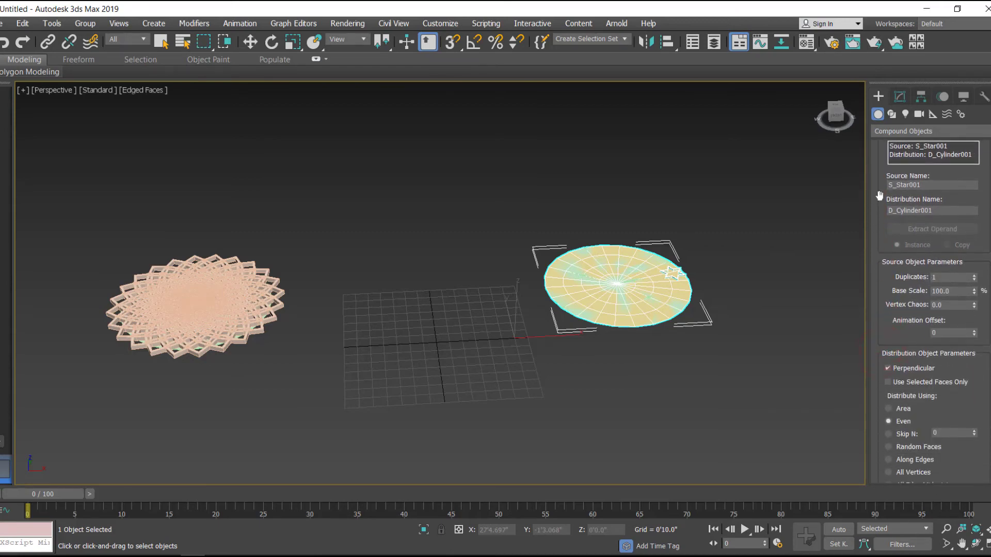
Step: Compare Face Centers and All Edge Midpoints, keep All Edge Midpoints, and hide the disc
{"action": "scroll", "scroll_direction": "down", "scroll_amount": 3}
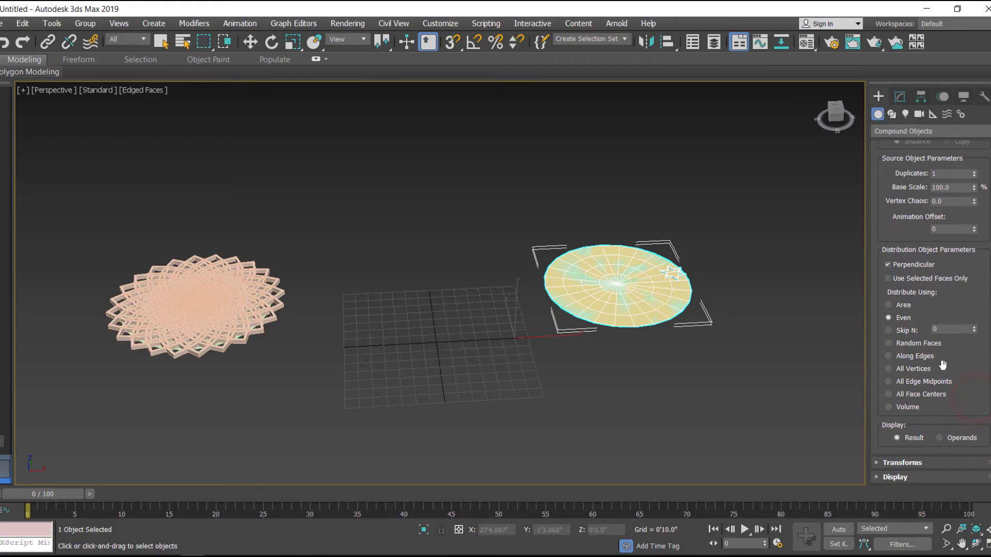
{"action": "left_click", "coordinate": [889, 382]}
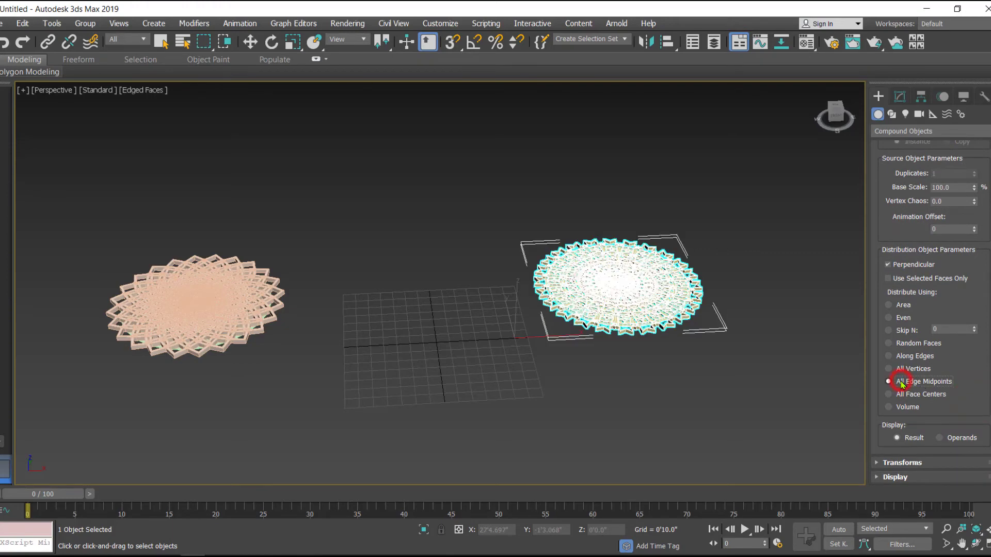
{"action": "left_click", "coordinate": [889, 382]}
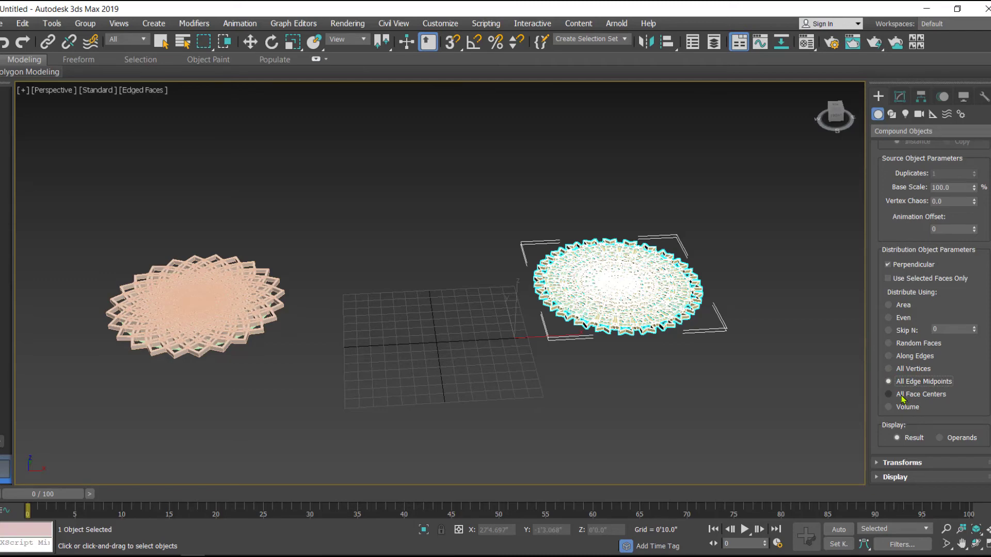
{"action": "left_click", "coordinate": [889, 394]}
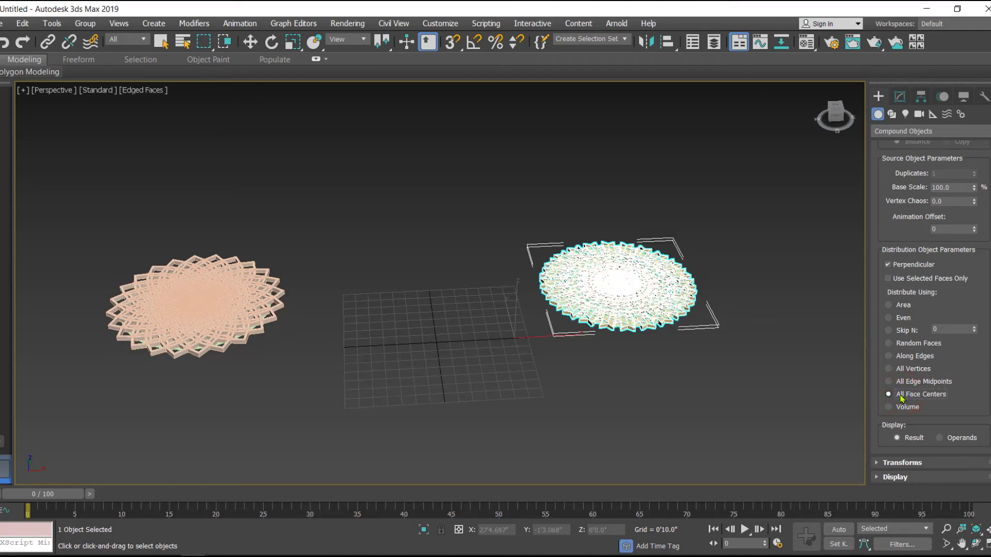
{"action": "left_click", "coordinate": [889, 380]}
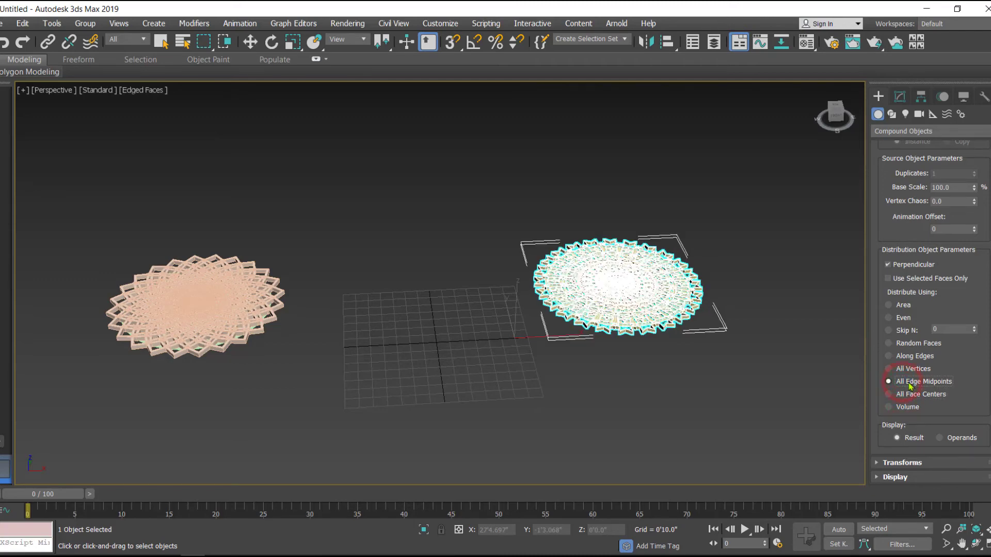
{"action": "left_click", "coordinate": [889, 394]}
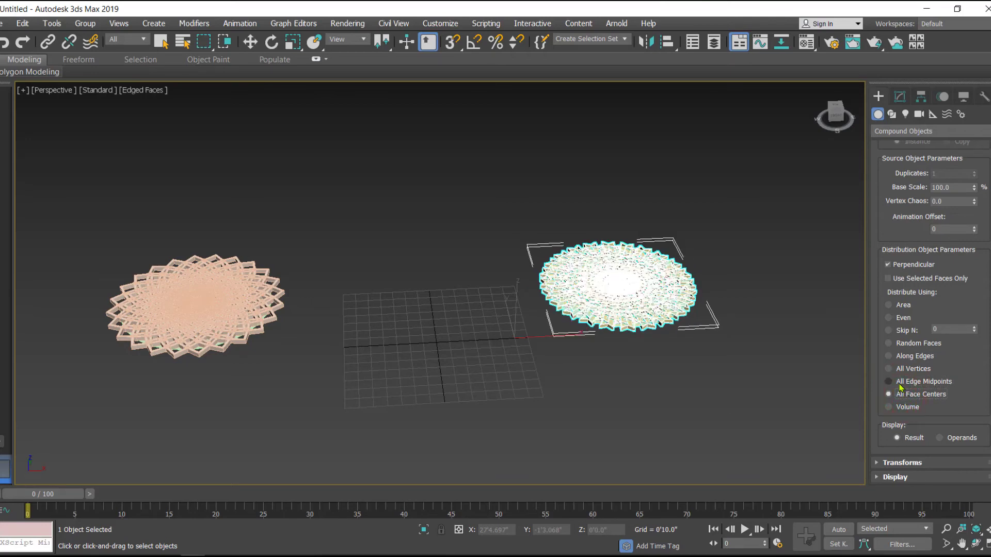
{"action": "left_click", "coordinate": [889, 381]}
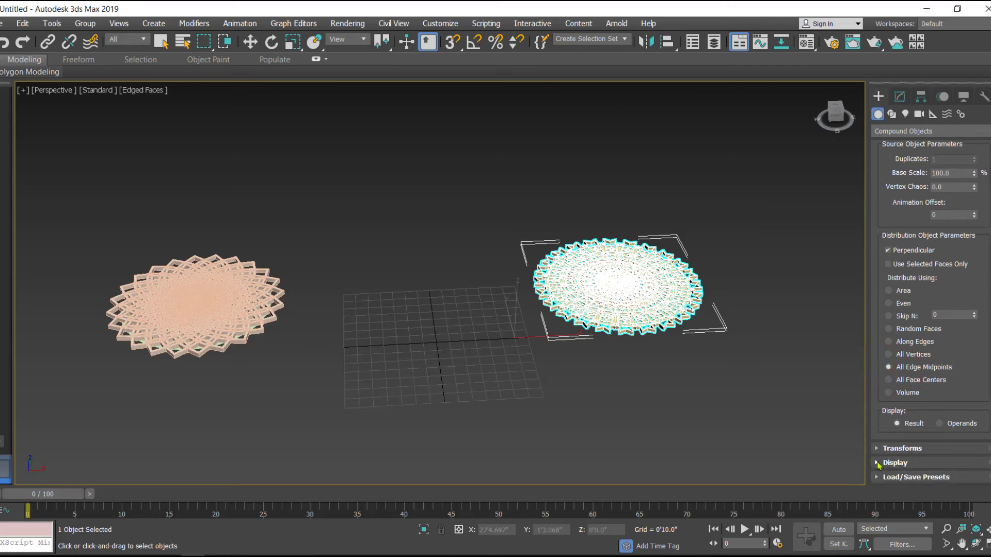
{"action": "left_click", "coordinate": [893, 462]}
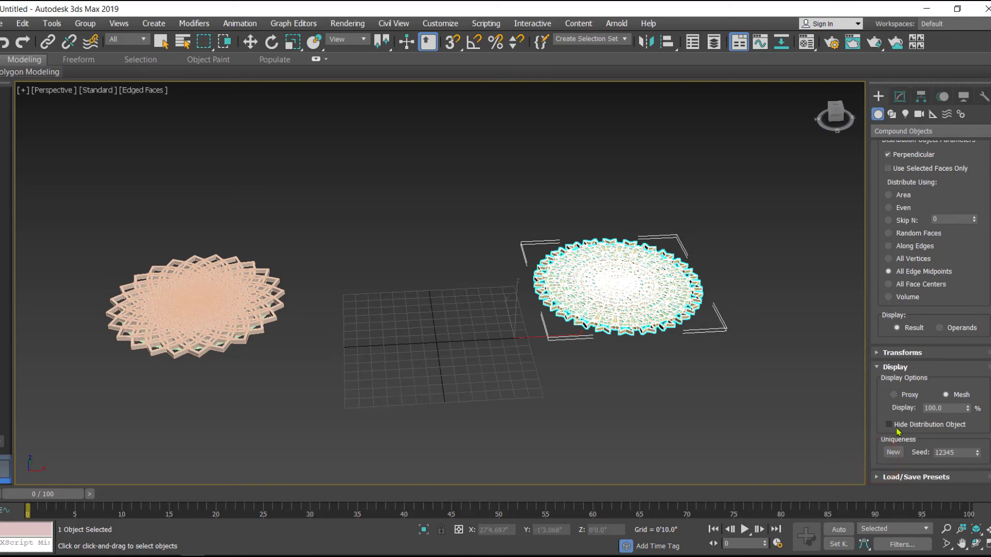
{"action": "mouse_move", "coordinate": [896, 431]}
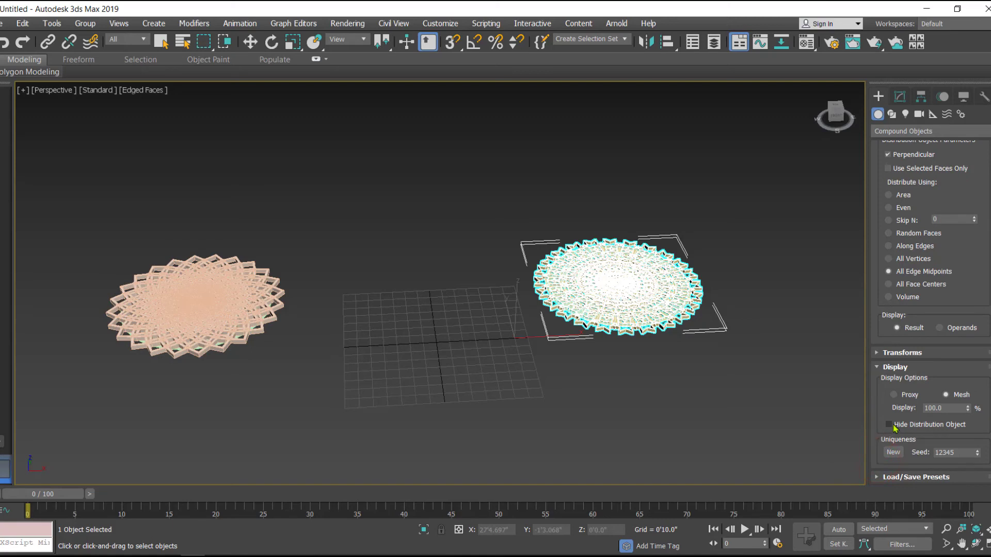
{"action": "left_click", "coordinate": [888, 425]}
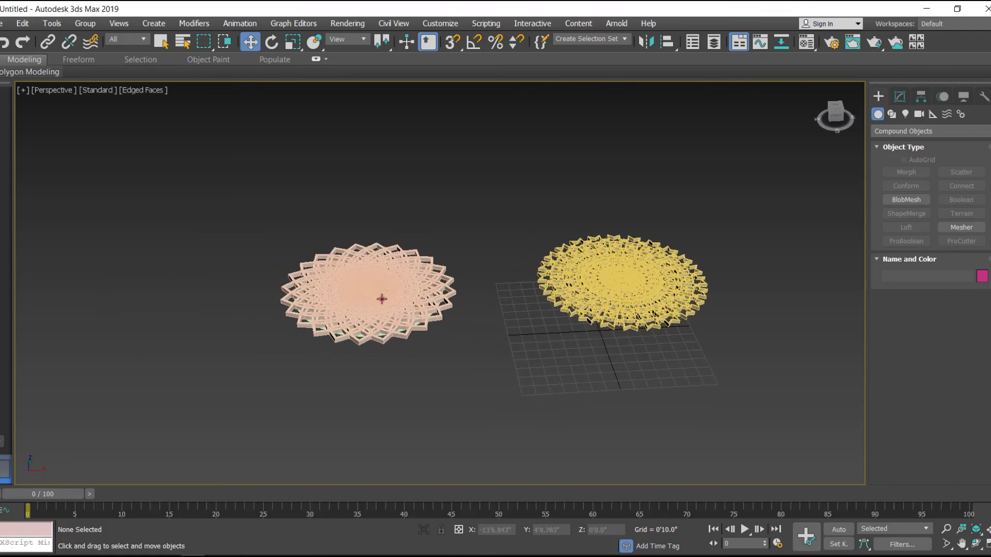
Step: Orbit to a top view, move the tube lattice beside the star lattice, and deselect
{"action": "left_click", "coordinate": [366, 297]}
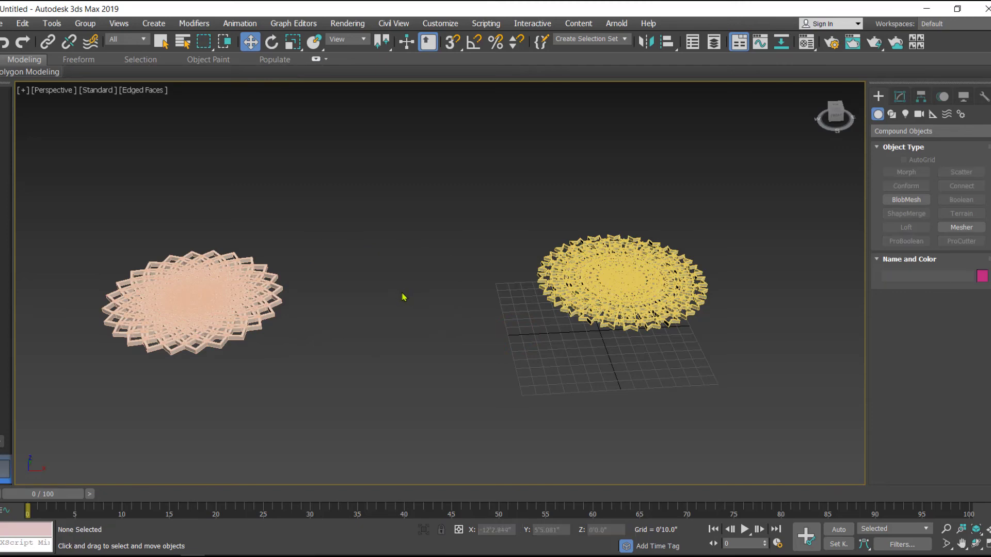
{"action": "left_click_drag", "start_coordinate": [404, 297], "coordinate": [433, 360]}
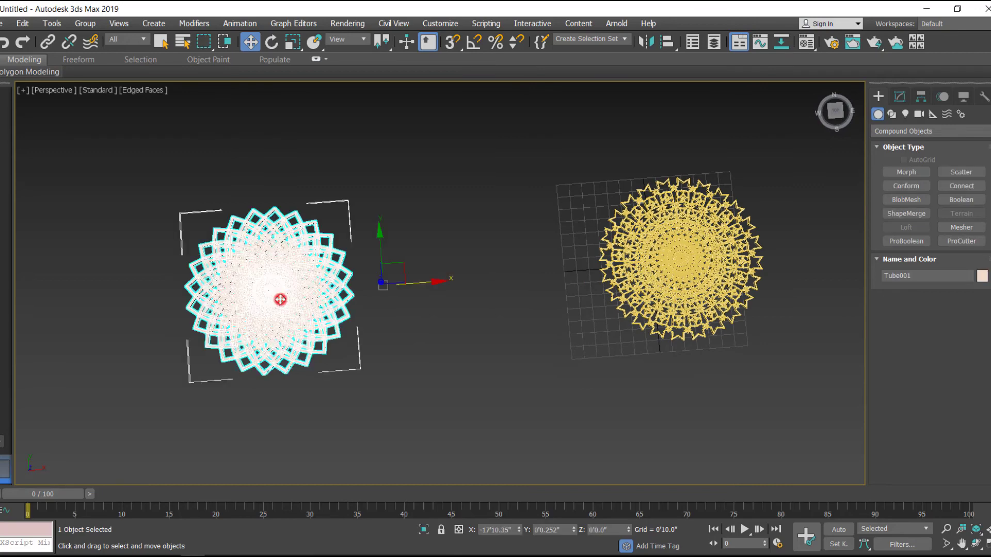
{"action": "left_click_drag", "start_coordinate": [280, 298], "coordinate": [417, 284]}
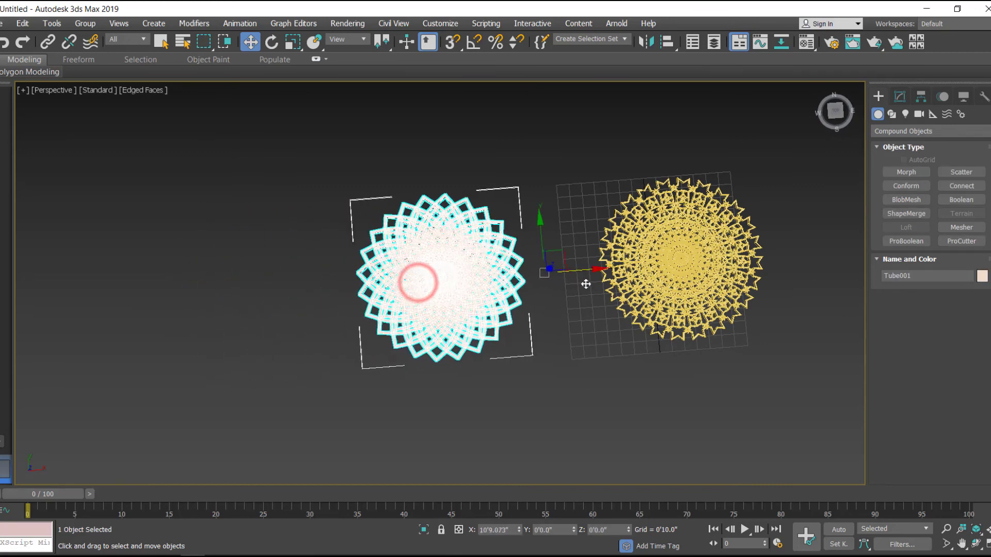
{"action": "left_click", "coordinate": [538, 383]}
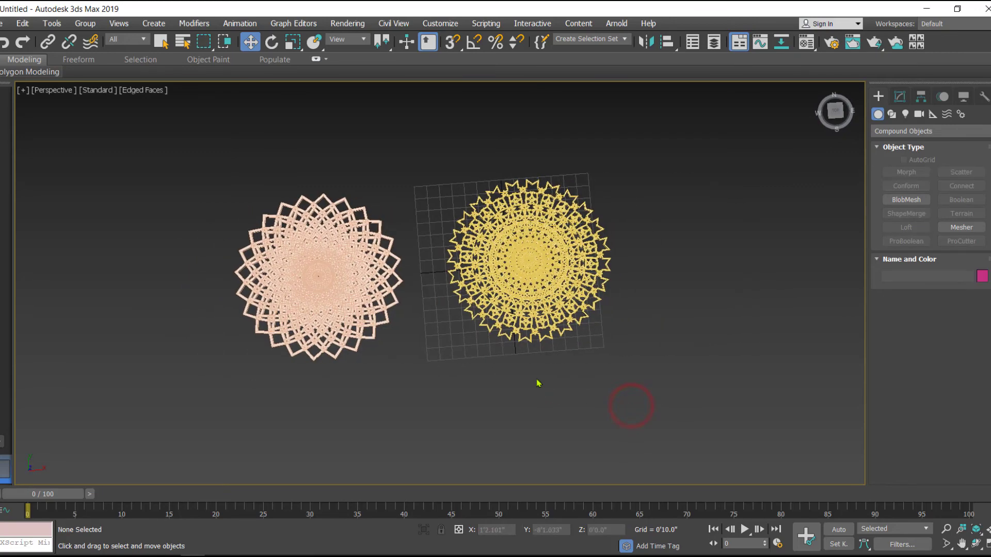